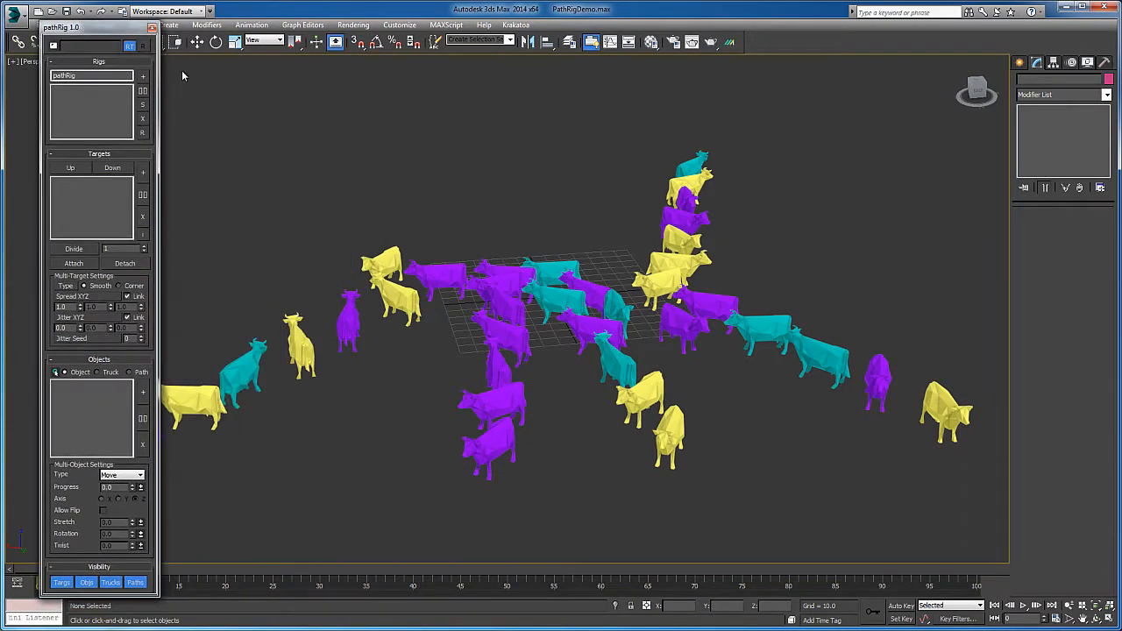
pyautogui.moveTo(191, 440)
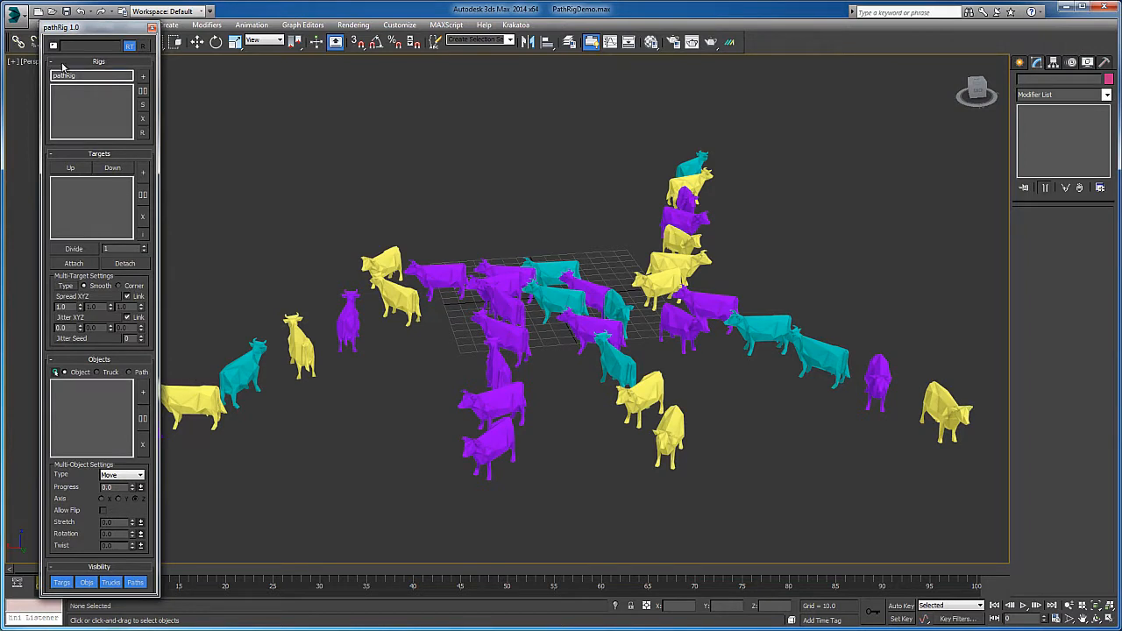
# - Select the group of eleven cows and add them to a new PathRig rig
pyautogui.click(52, 45)
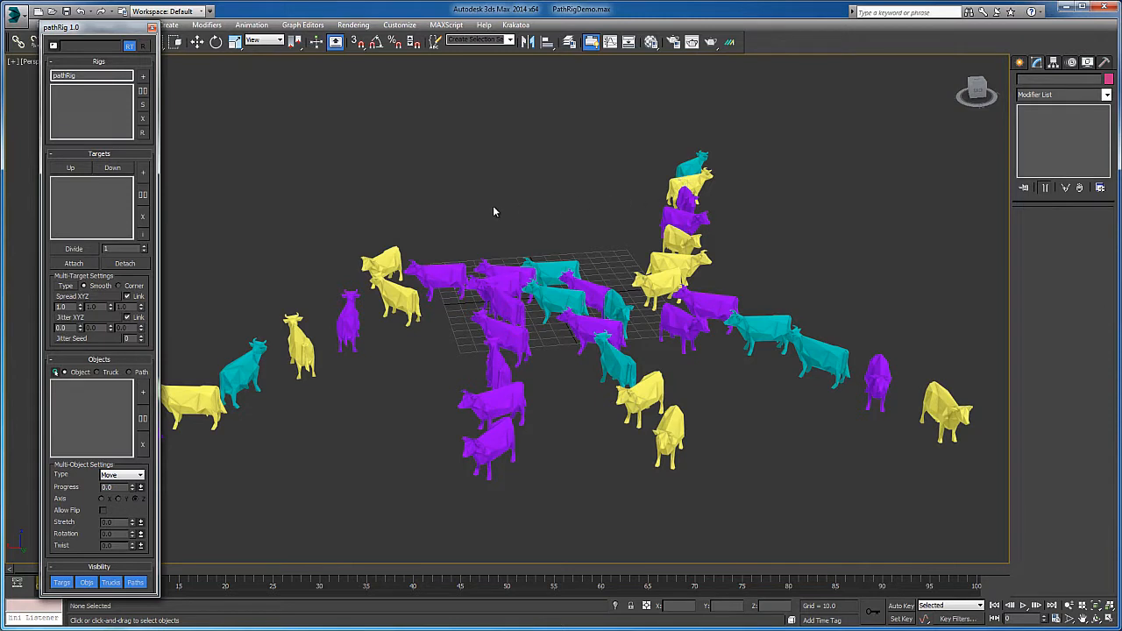
pyautogui.moveTo(428, 238)
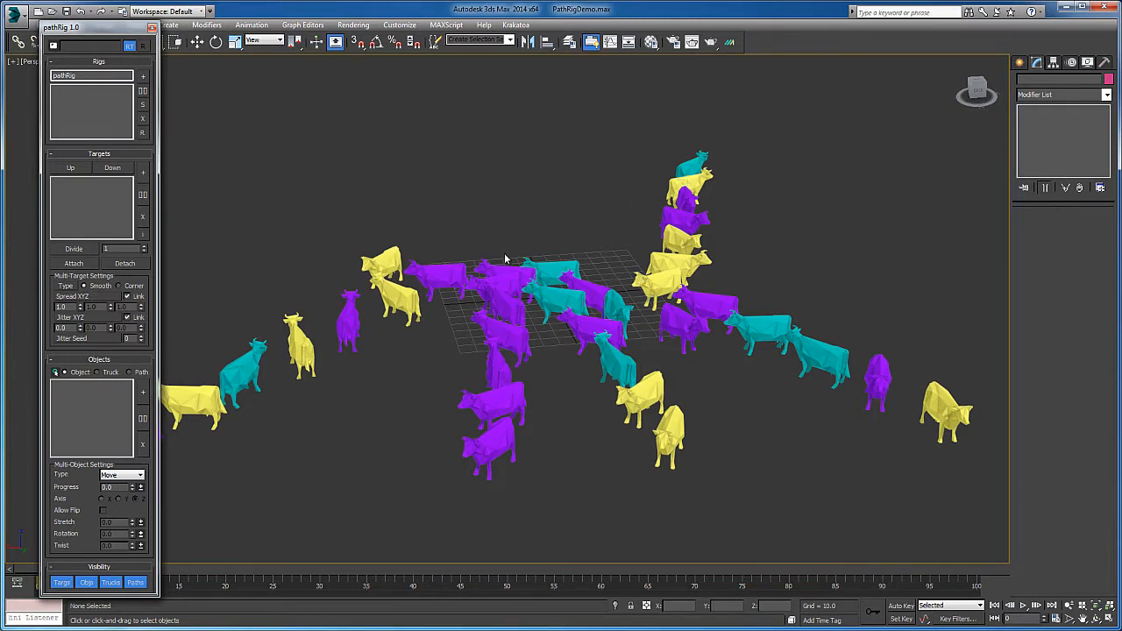
pyautogui.moveTo(418, 217)
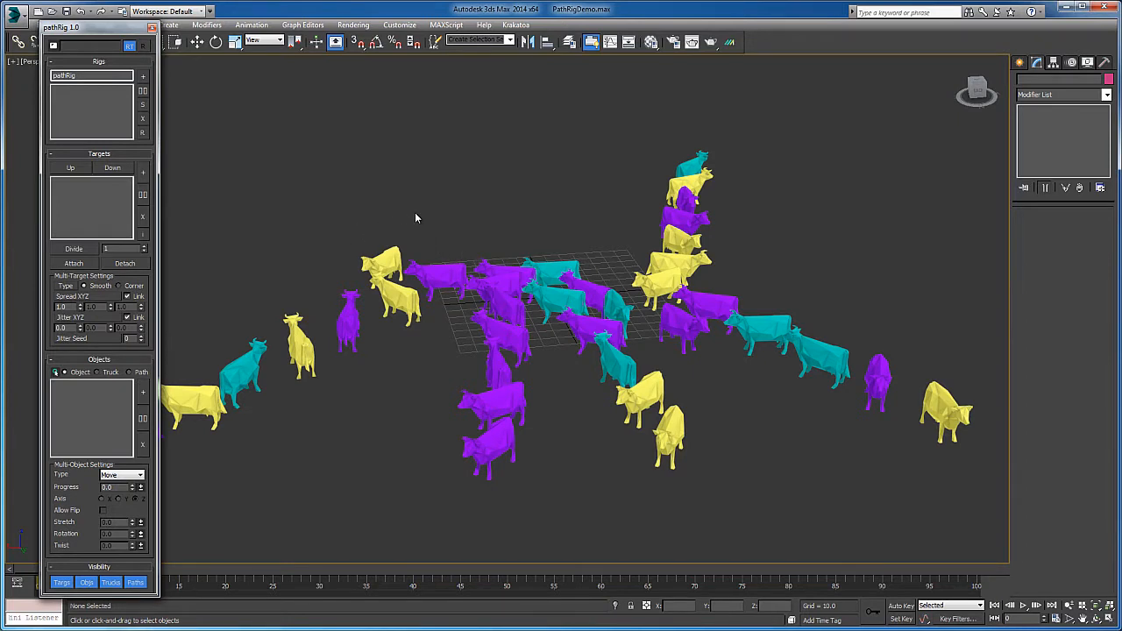
pyautogui.moveTo(417, 218); pyautogui.dragTo(459, 244)
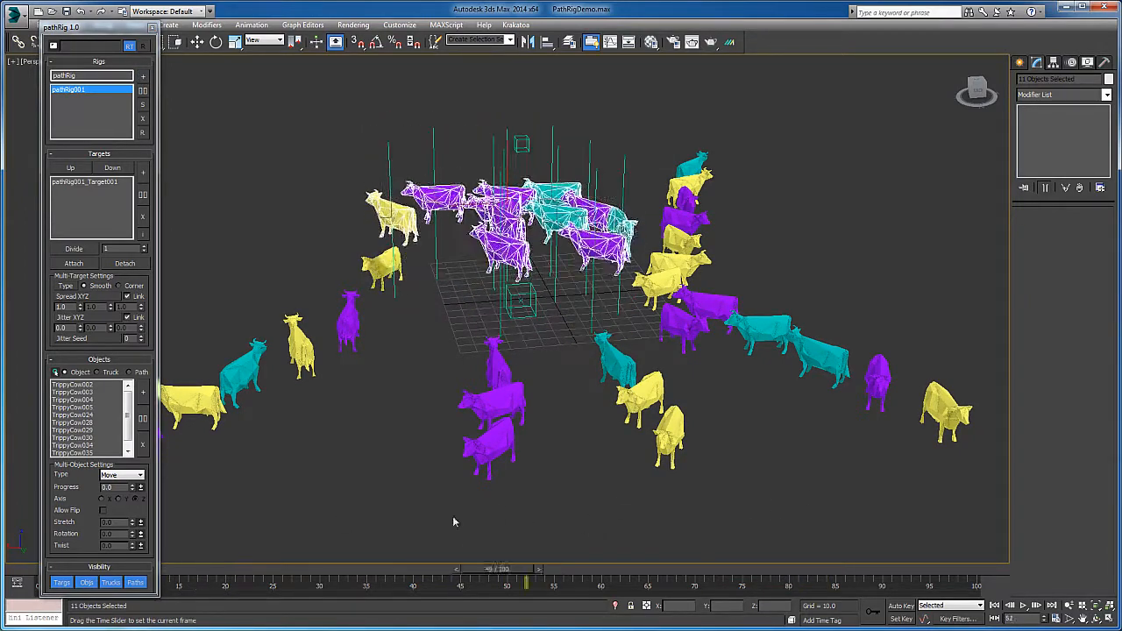
pyautogui.moveTo(526, 577); pyautogui.dragTo(506, 577)
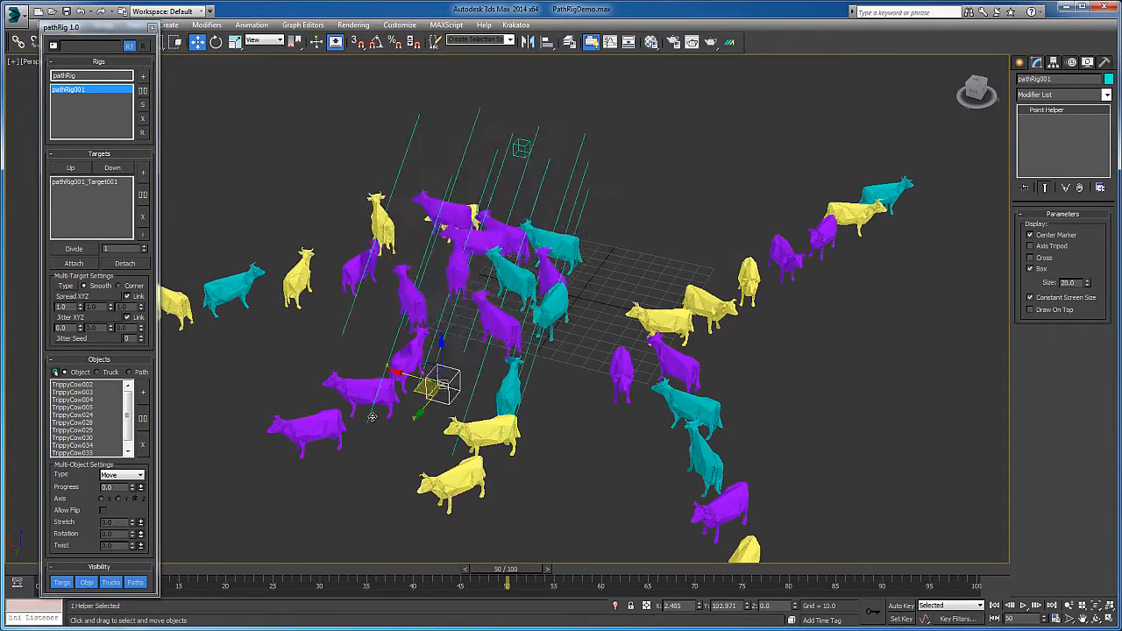
# - Lift the target helper high above the herd and place a second raised target
pyautogui.moveTo(438, 386); pyautogui.dragTo(614, 254)
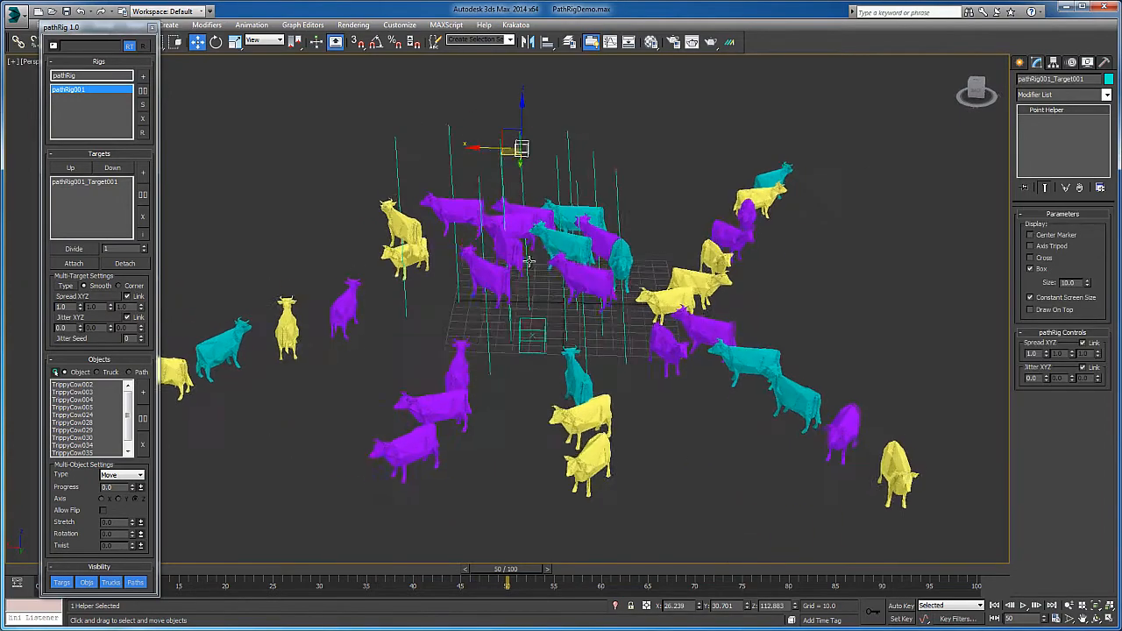
pyautogui.moveTo(523, 154); pyautogui.dragTo(798, 70)
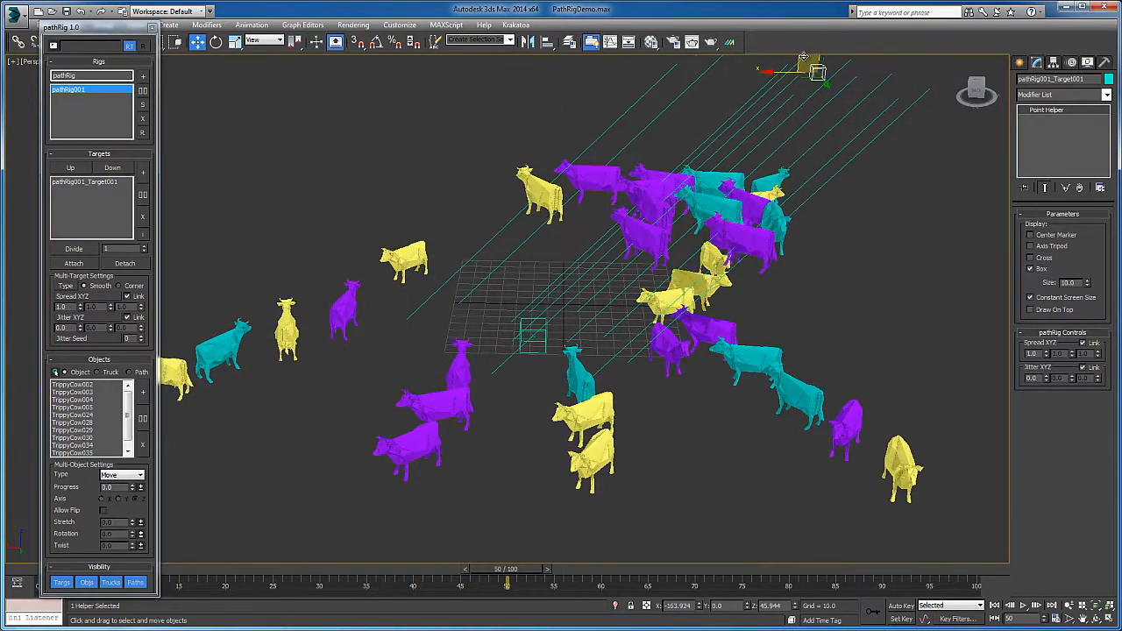
pyautogui.moveTo(806, 71); pyautogui.dragTo(477, 154)
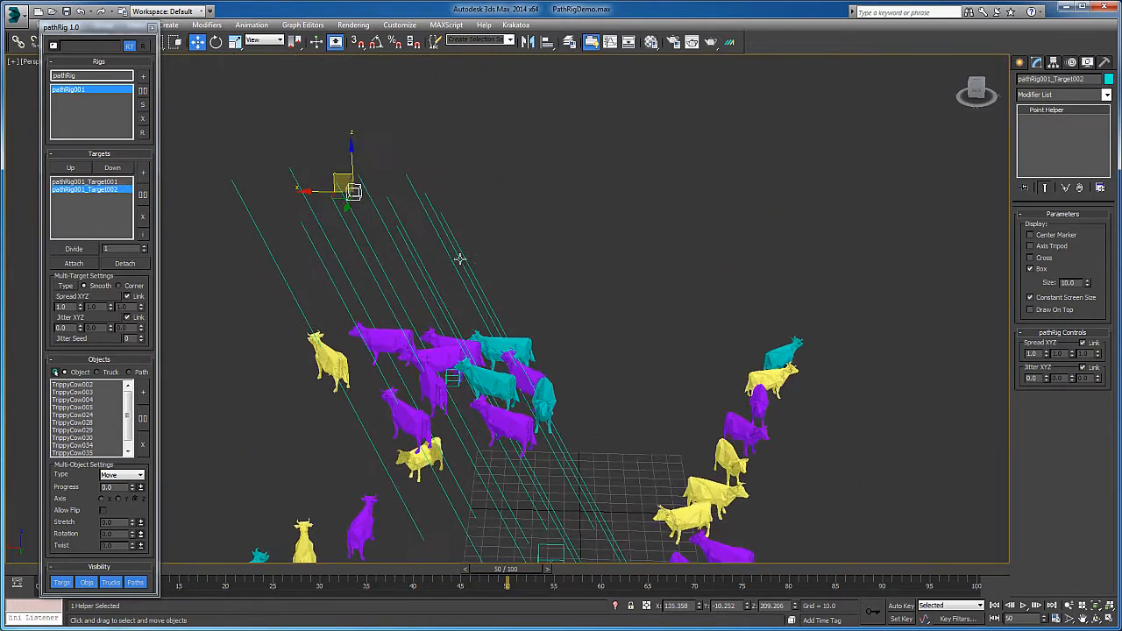
# - Reposition a target helper and divide the cows across the selected targets
pyautogui.moveTo(351, 184); pyautogui.dragTo(737, 228)
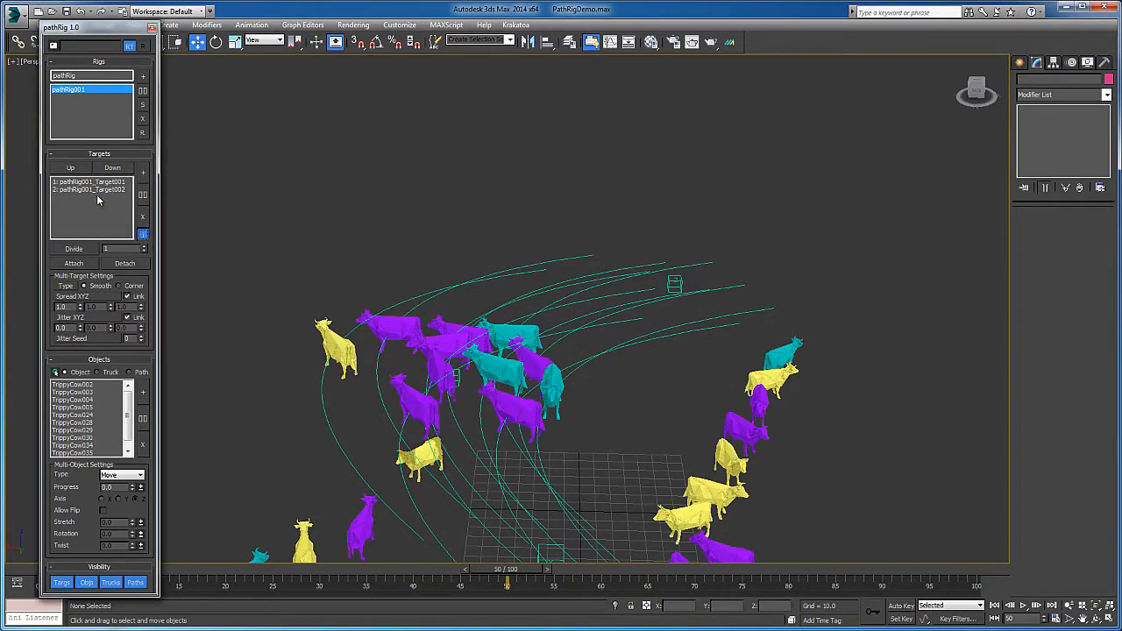
pyautogui.click(91, 180)
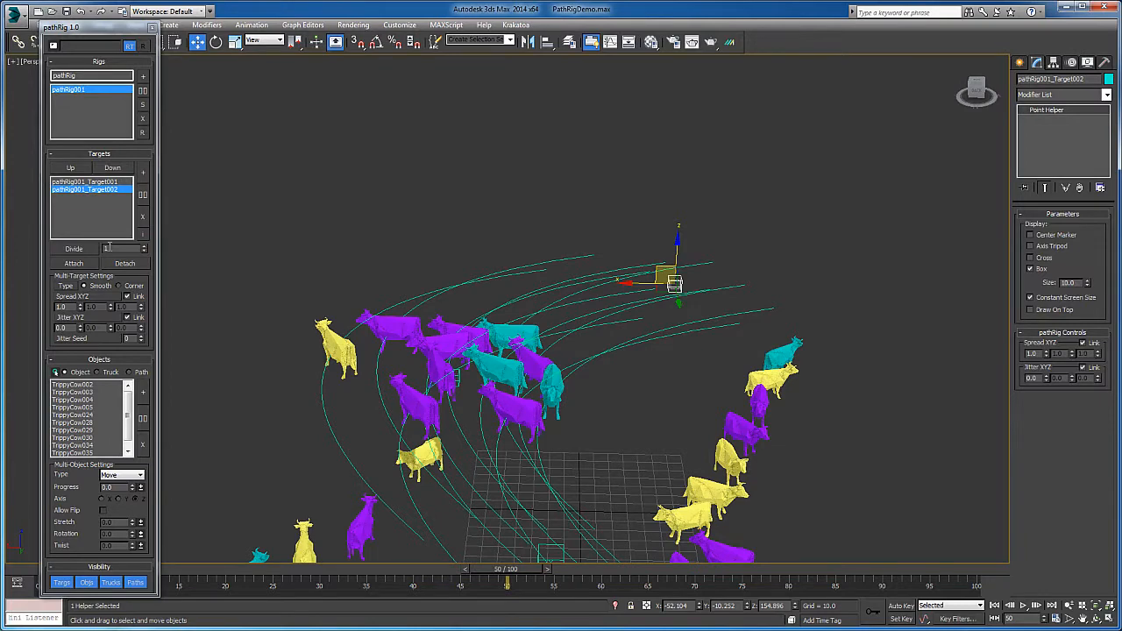
pyautogui.click(74, 249)
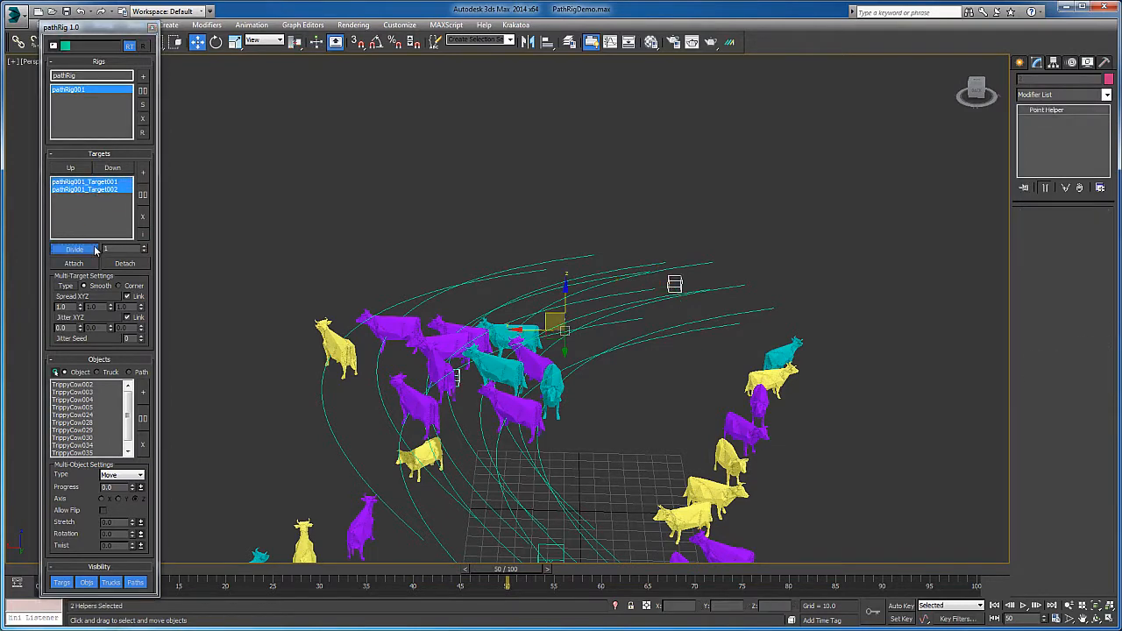
# - Add another target to the rig and select both targets so the paths arc upward
pyautogui.click(73, 249)
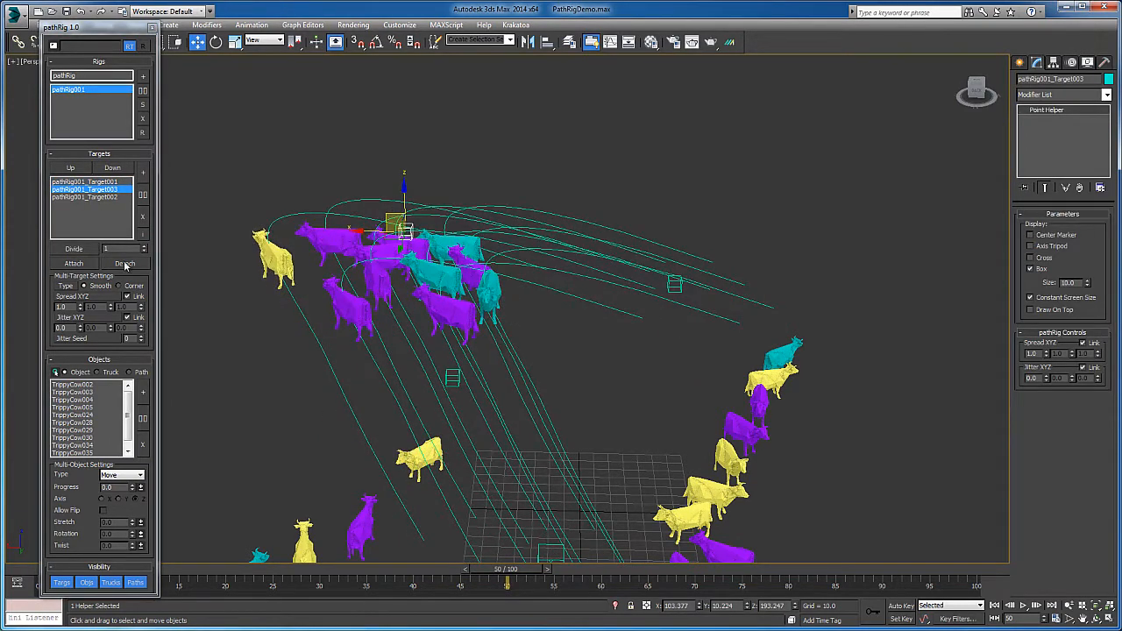
pyautogui.click(126, 263)
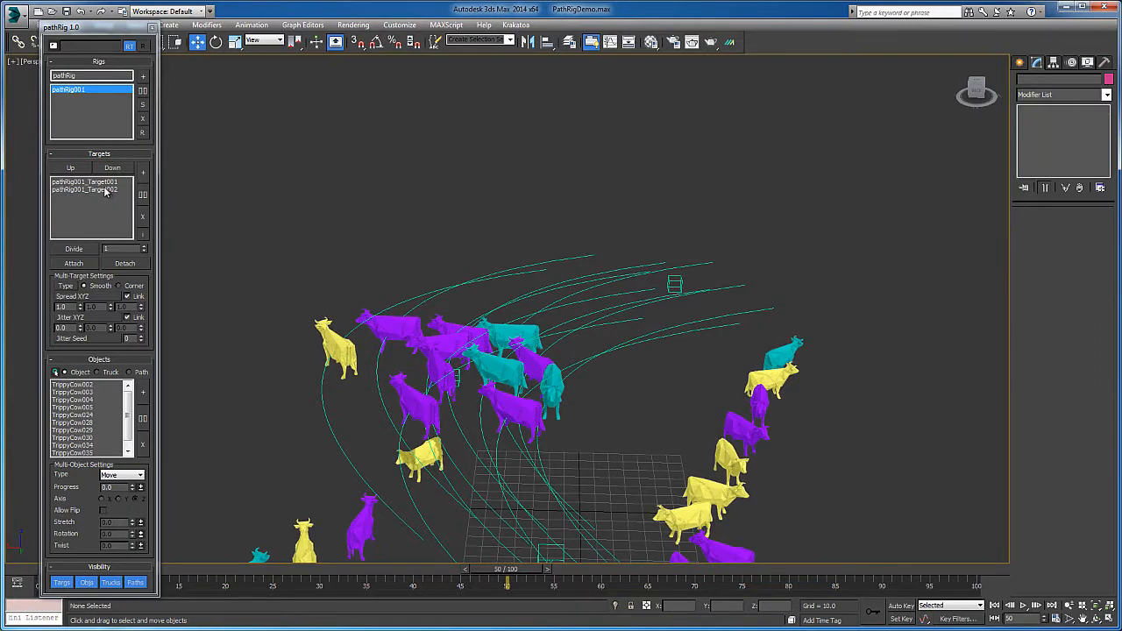
pyautogui.click(84, 190)
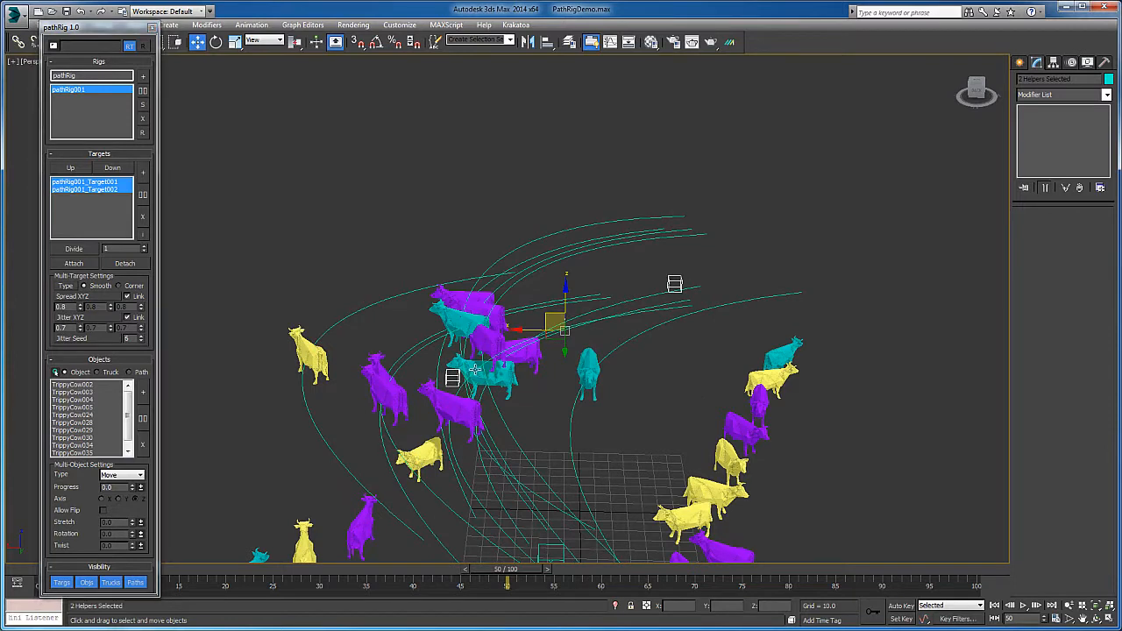
# - Detach the extra target helper so the rig keeps a single target with straight paths
pyautogui.click(453, 377)
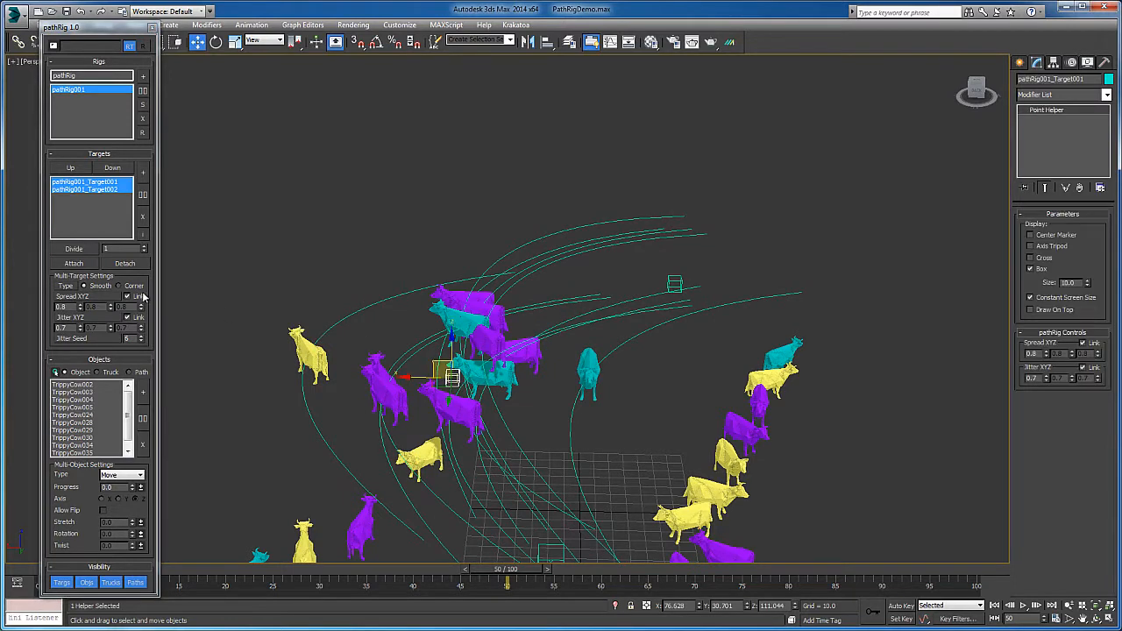
pyautogui.moveTo(132, 289)
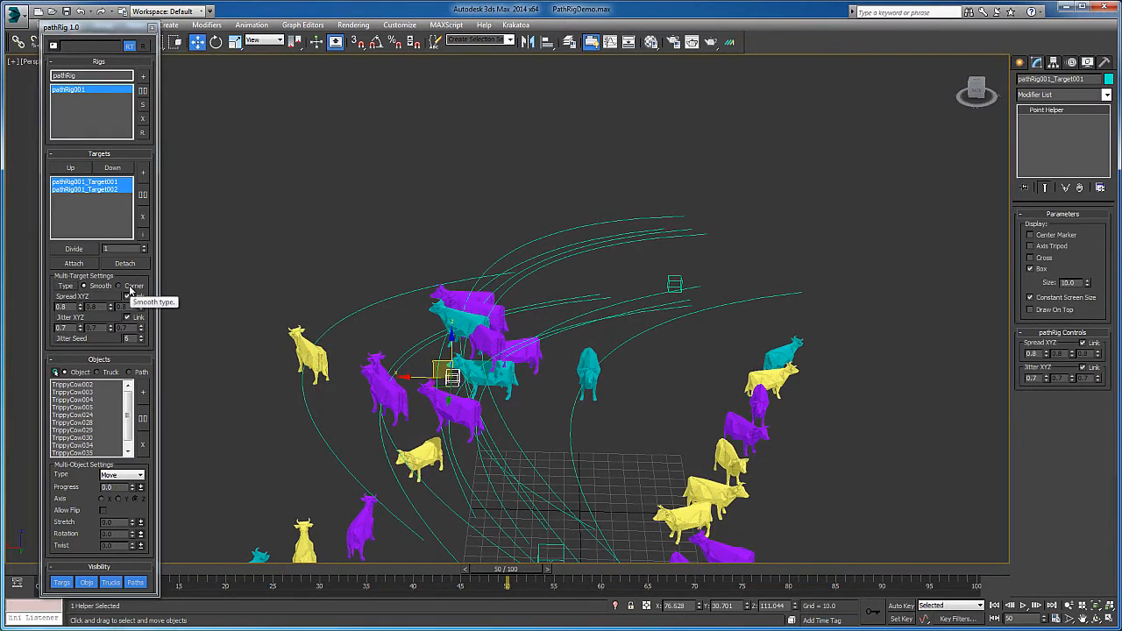
pyautogui.click(119, 286)
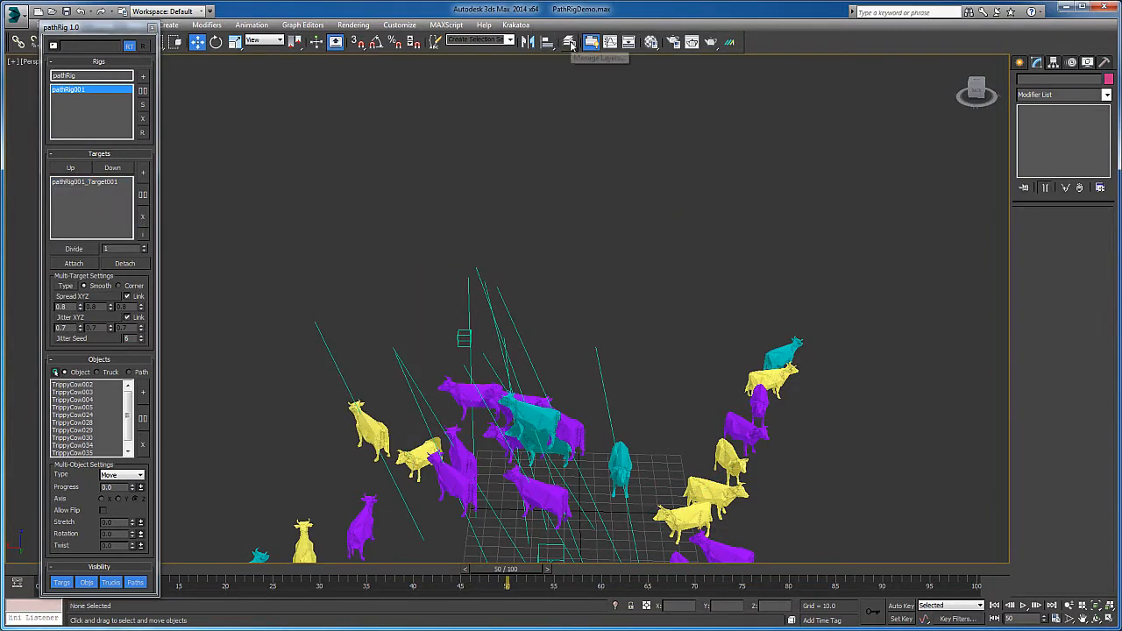
# - Unhide the UFO layer and move the rig's target up into the saucer
pyautogui.click(84, 181)
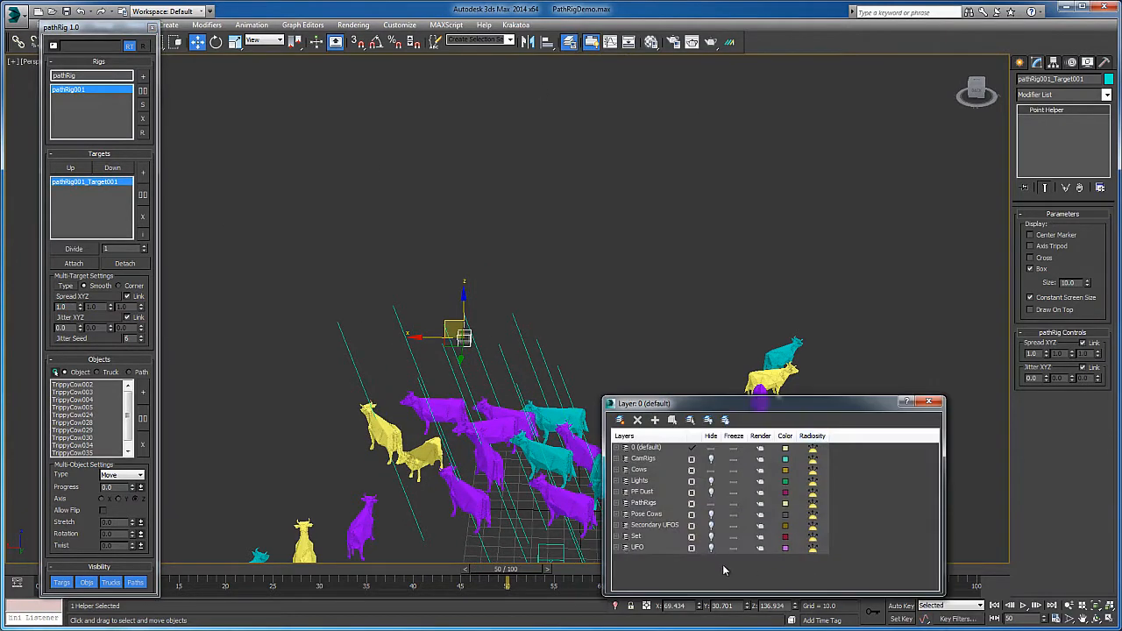
pyautogui.click(639, 547)
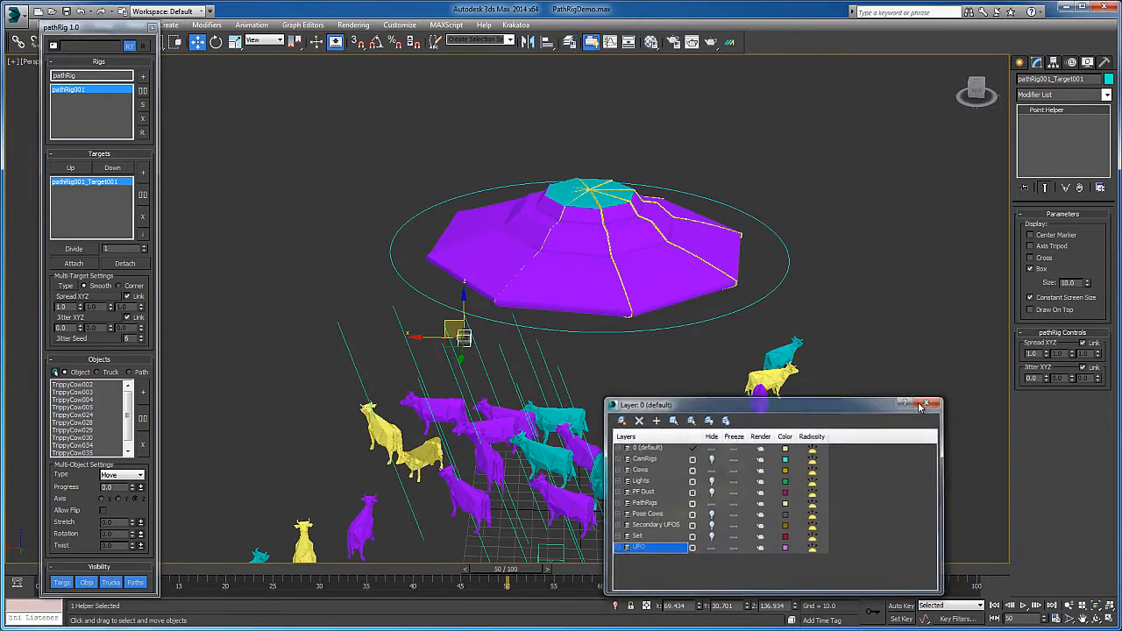
pyautogui.click(929, 404)
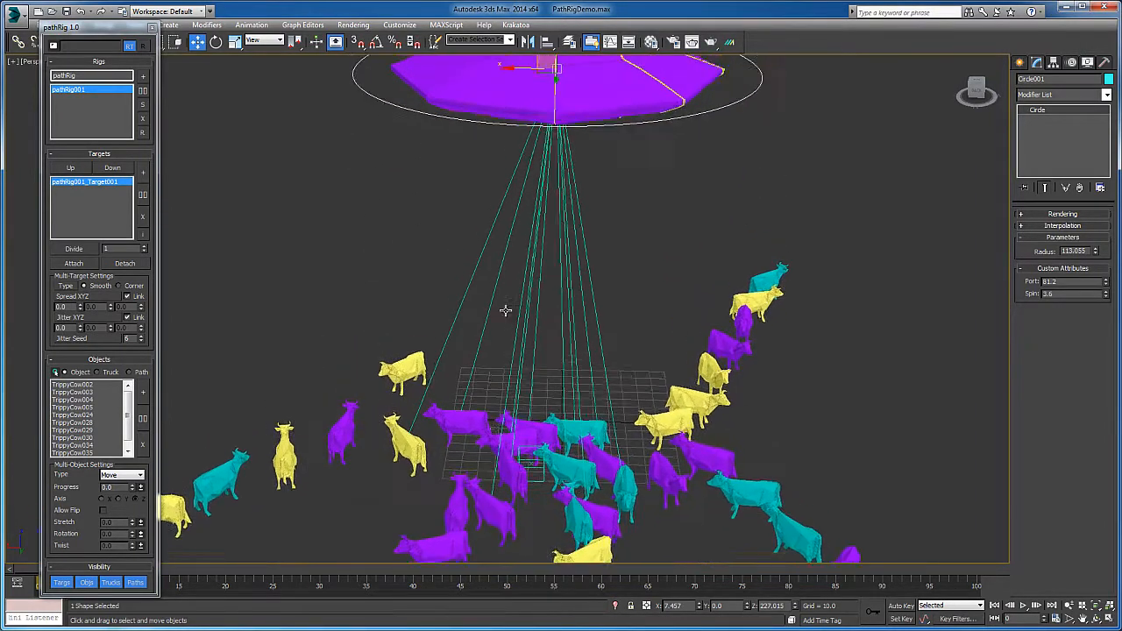
pyautogui.moveTo(175, 579); pyautogui.dragTo(430, 579)
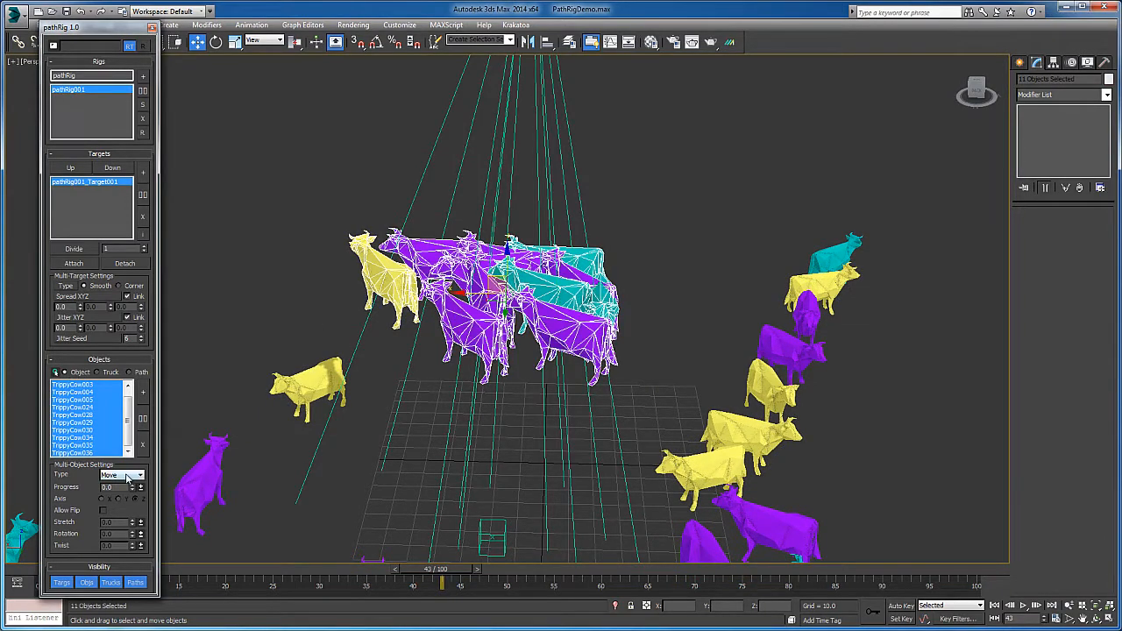
# - Set Multi-Object Type to Follow and drag Progress so the cows stagger up the beam
pyautogui.click(123, 474)
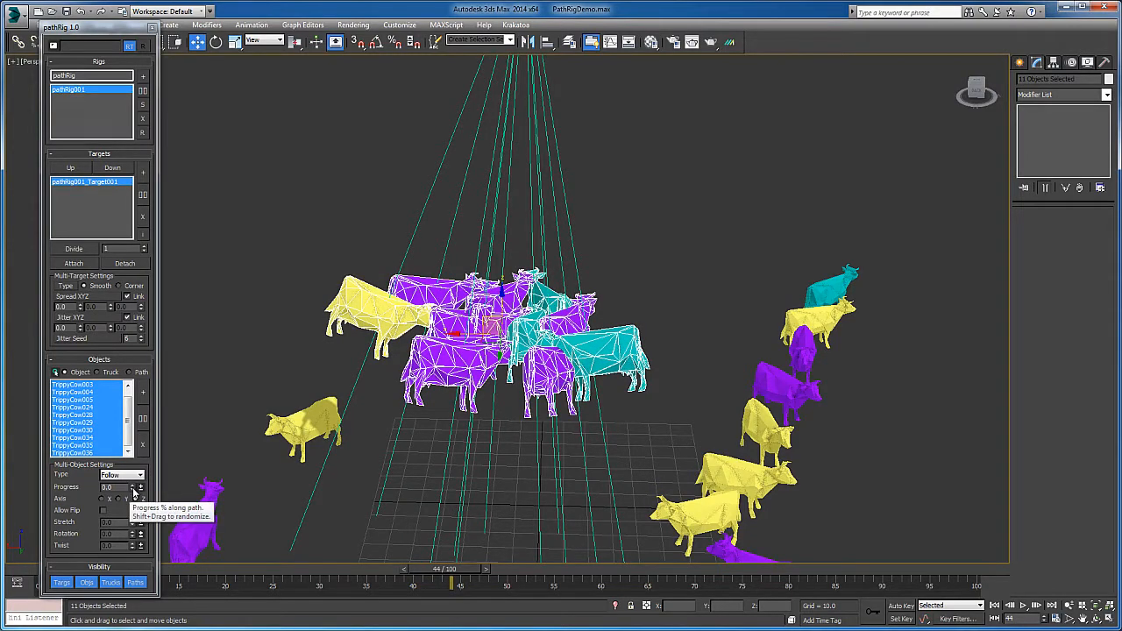
pyautogui.moveTo(131, 487); pyautogui.dragTo(132, 477)
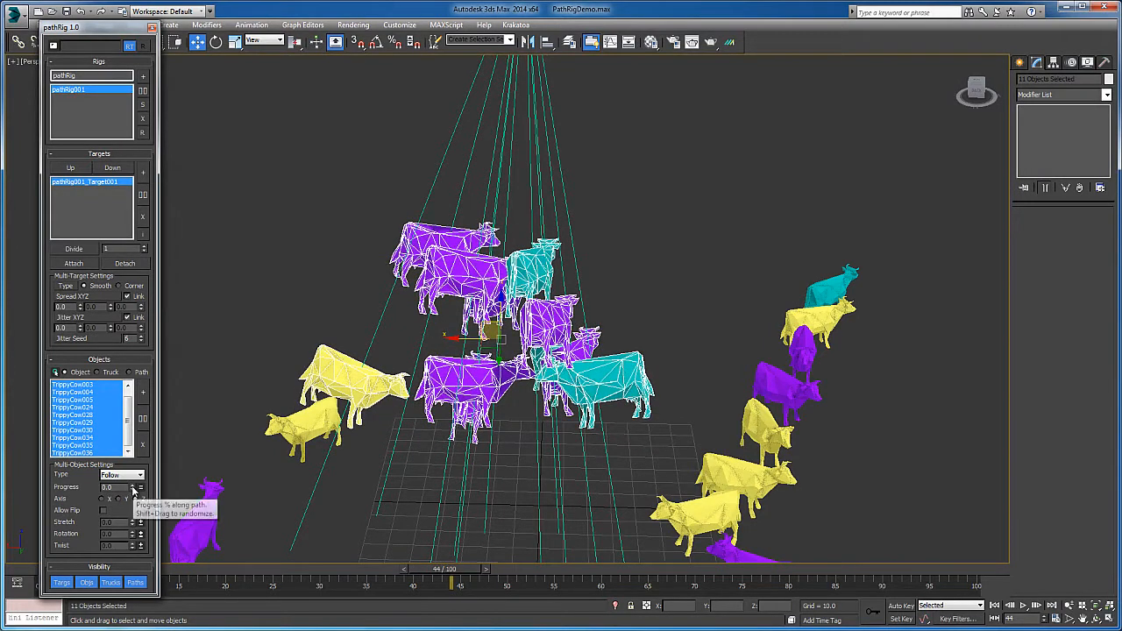
pyautogui.moveTo(140, 488)
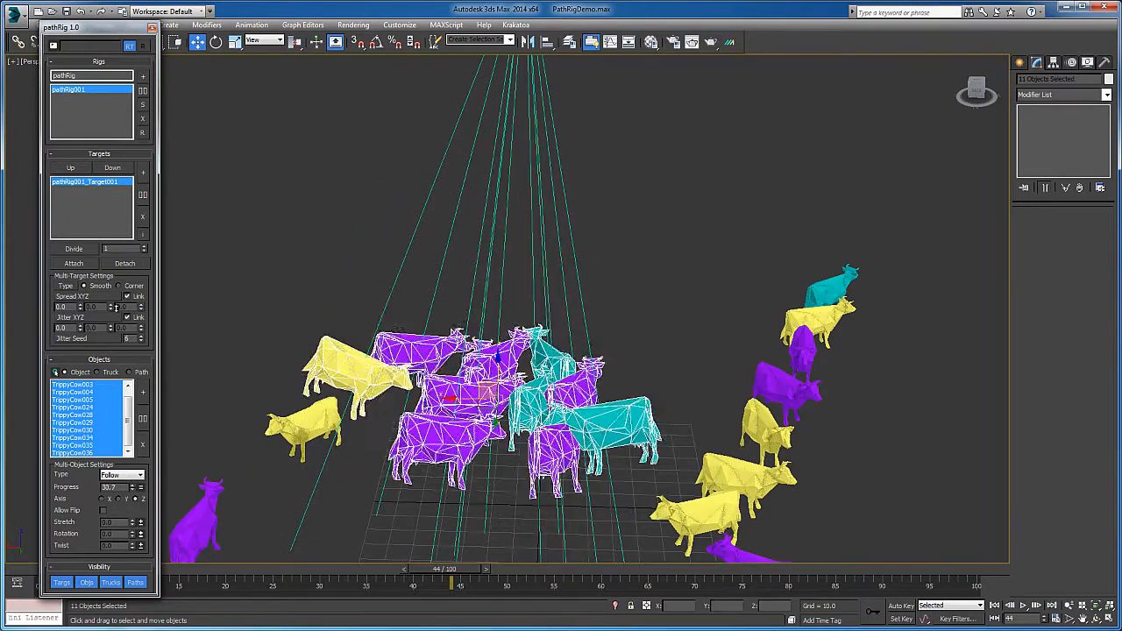
# - Switch Multi-Object Type to Deform to stretch the cows up the beam, then back to Follow
pyautogui.click(120, 473)
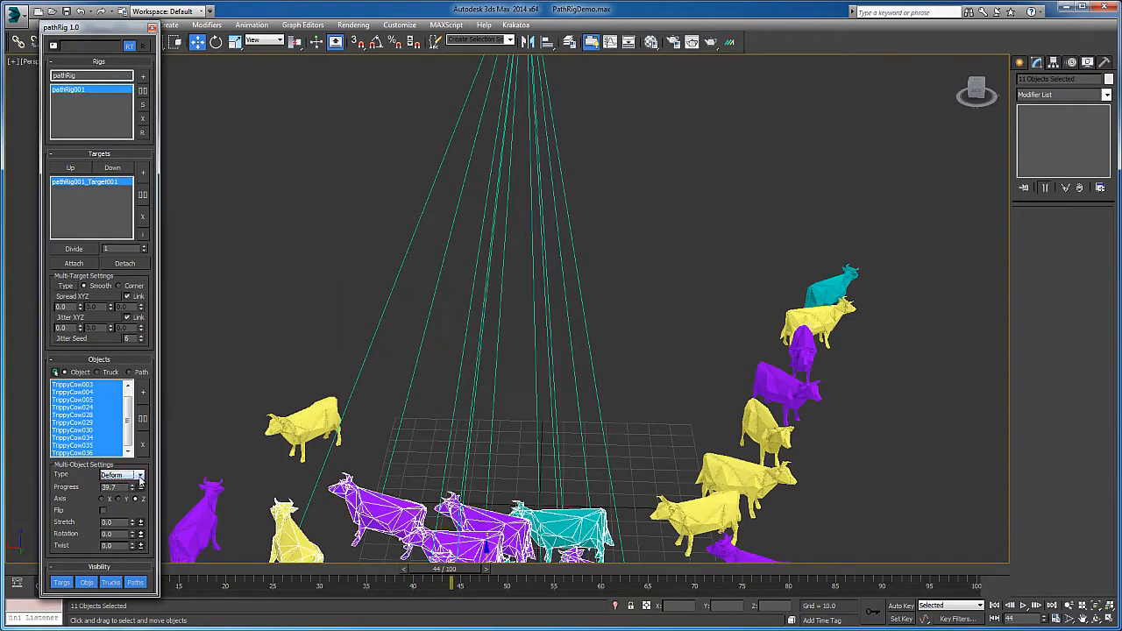
pyautogui.moveTo(132, 523)
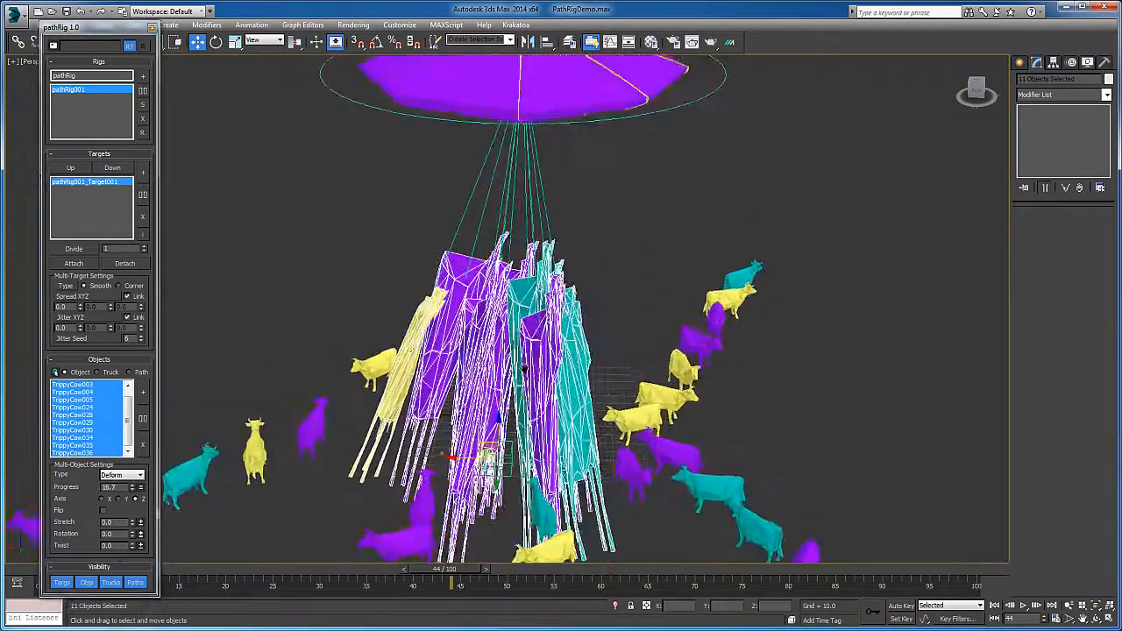
pyautogui.click(123, 473)
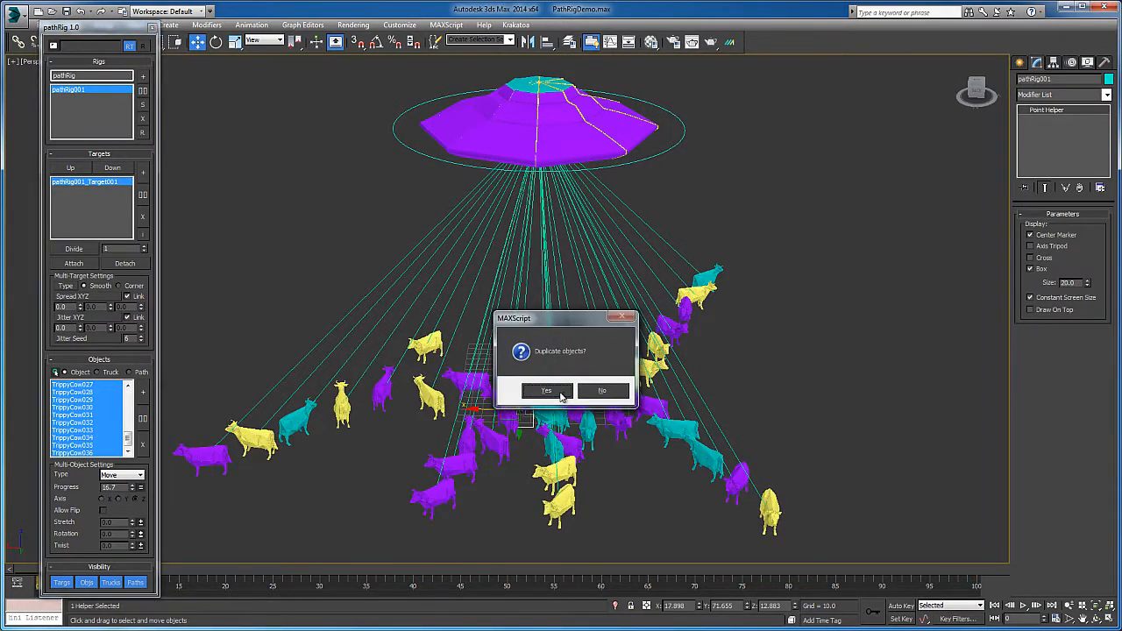
# - Confirm duplicating the rigged objects and move the copied rig's target to a new spot
pyautogui.click(545, 390)
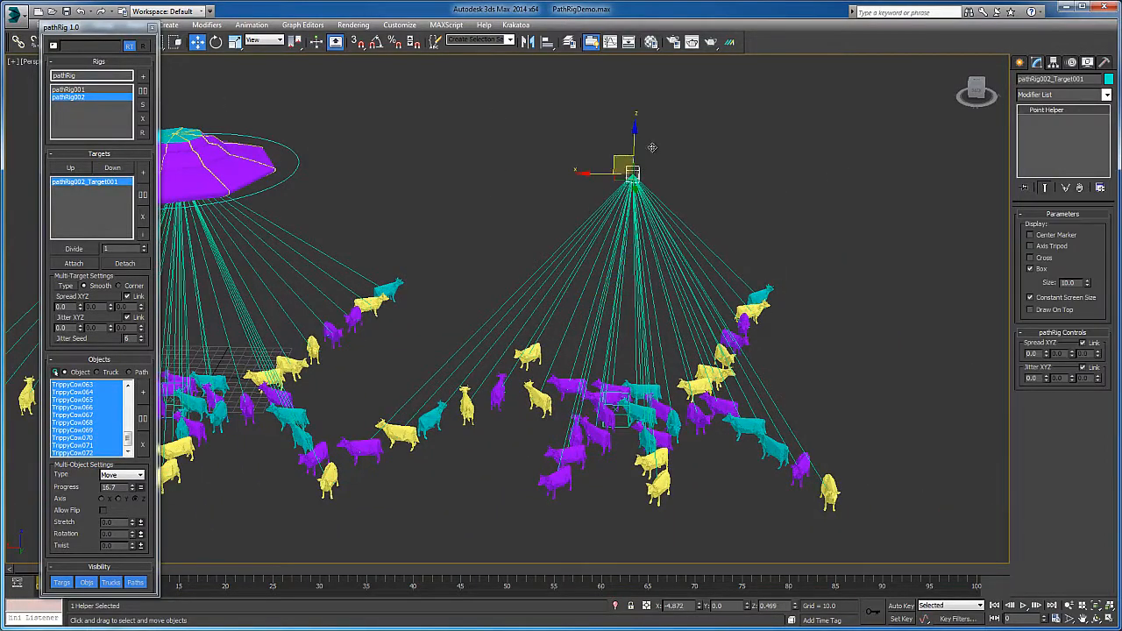
pyautogui.moveTo(631, 172); pyautogui.dragTo(378, 175)
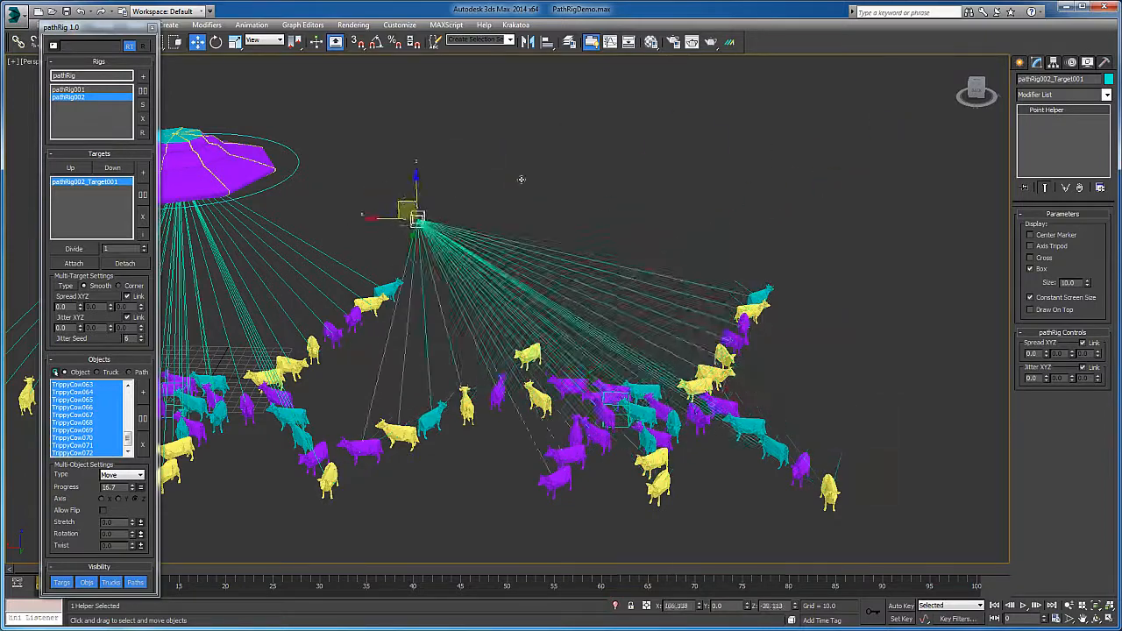
pyautogui.moveTo(418, 214); pyautogui.dragTo(488, 219)
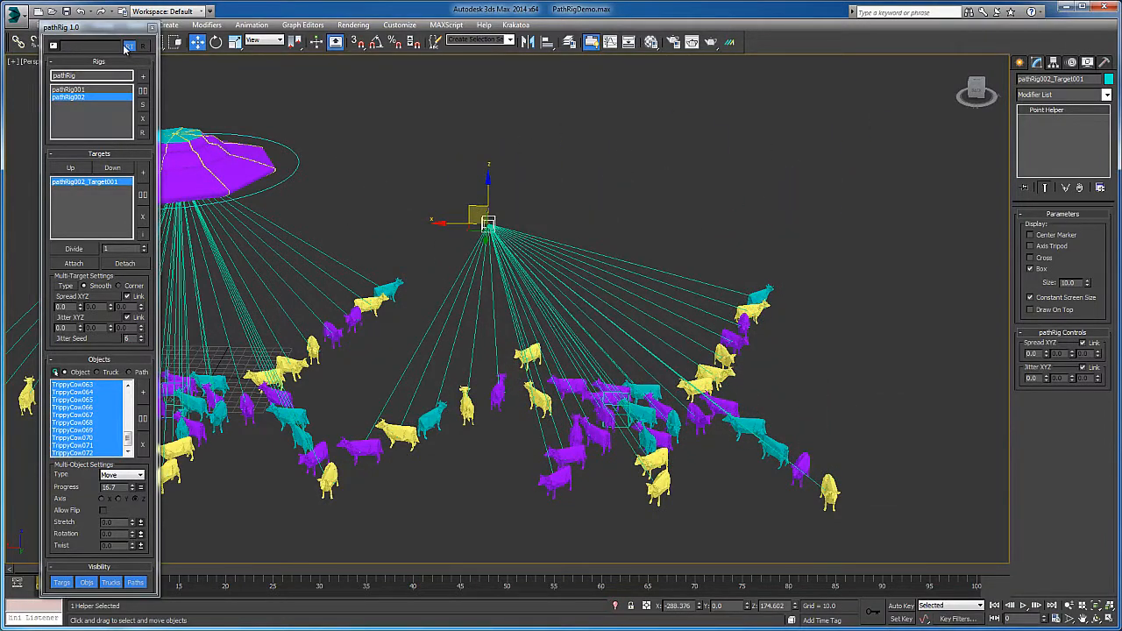